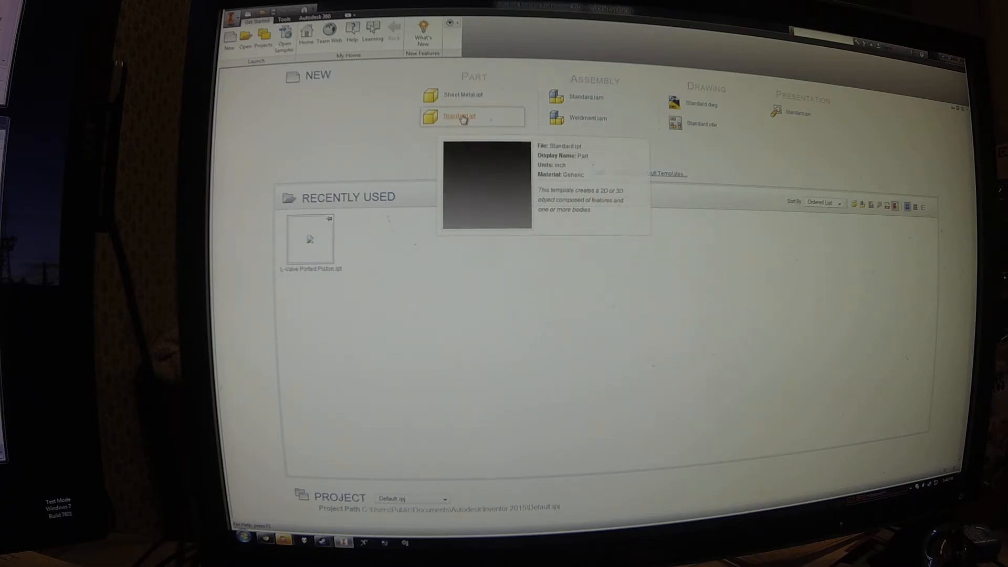
# Create a new part, Part1, from the Standard.ipt template
pyautogui.click(459, 116)
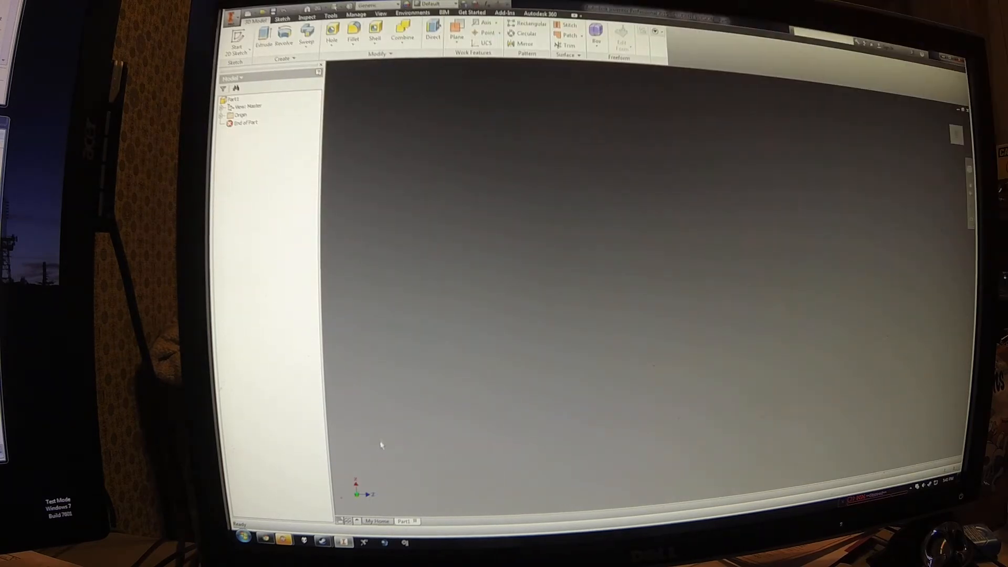
pyautogui.moveTo(641, 171)
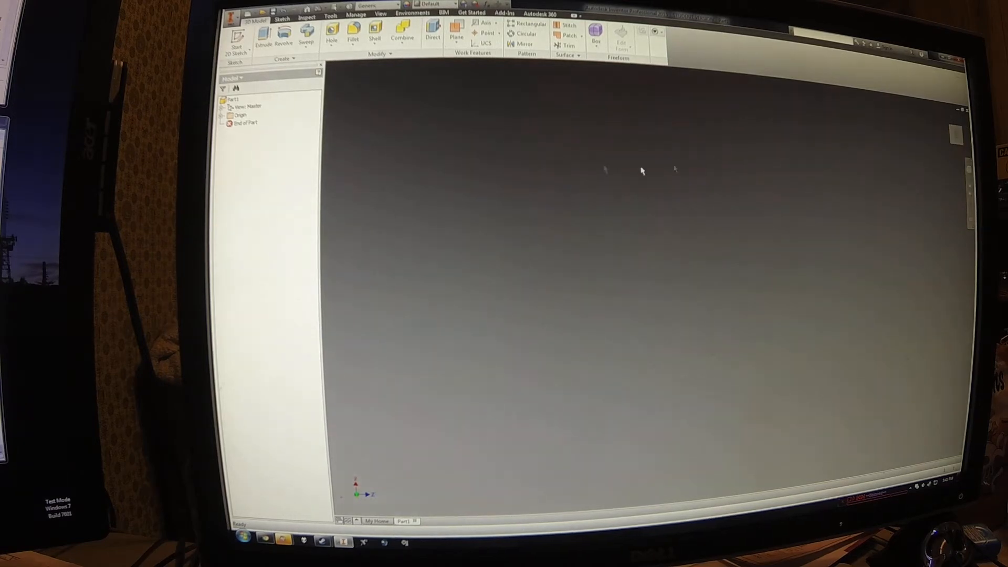
# Expand the Origin folder, highlight the XZ plane and make the Center Point visible
pyautogui.click(227, 115)
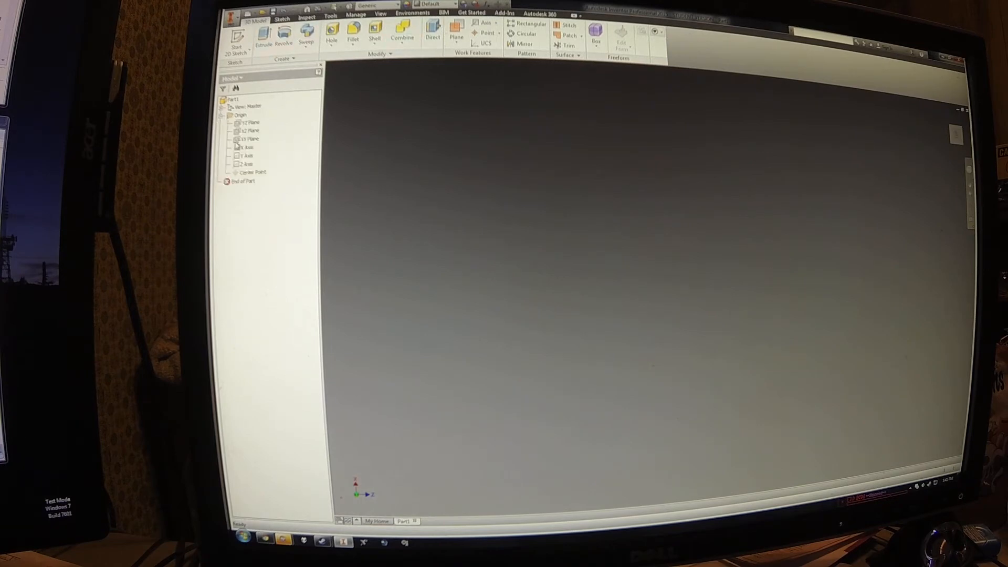
pyautogui.click(250, 130)
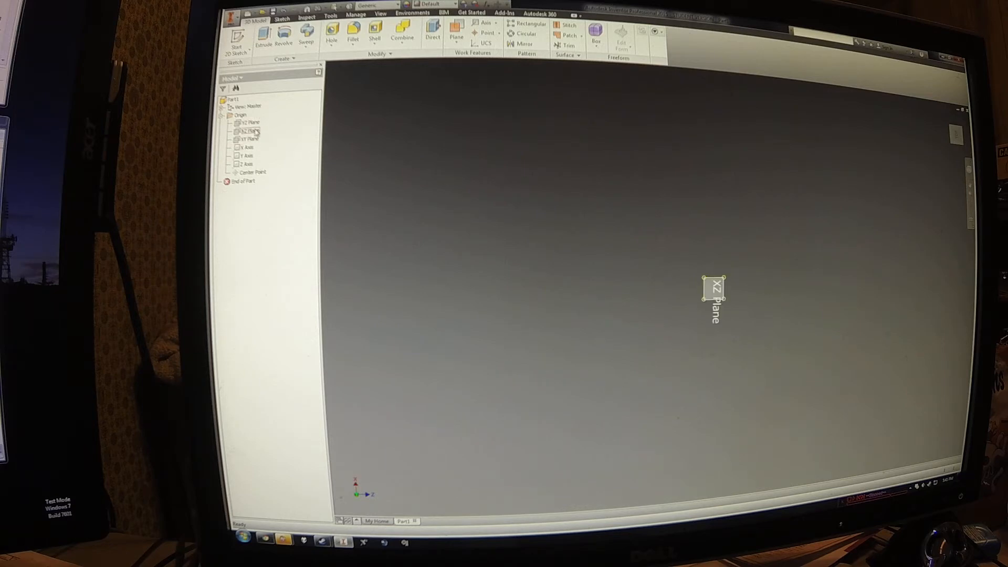
pyautogui.click(248, 131)
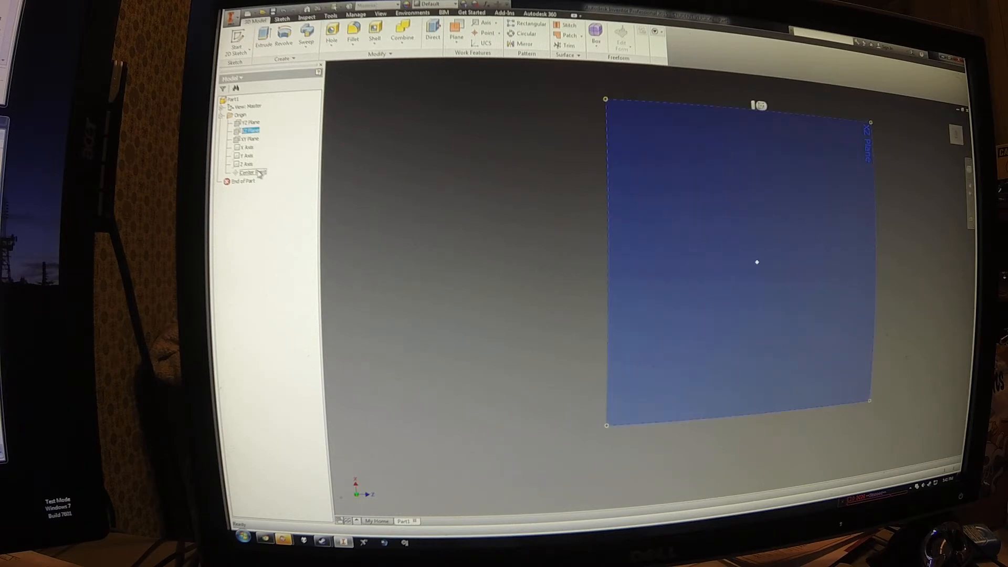
pyautogui.rightClick(245, 172)
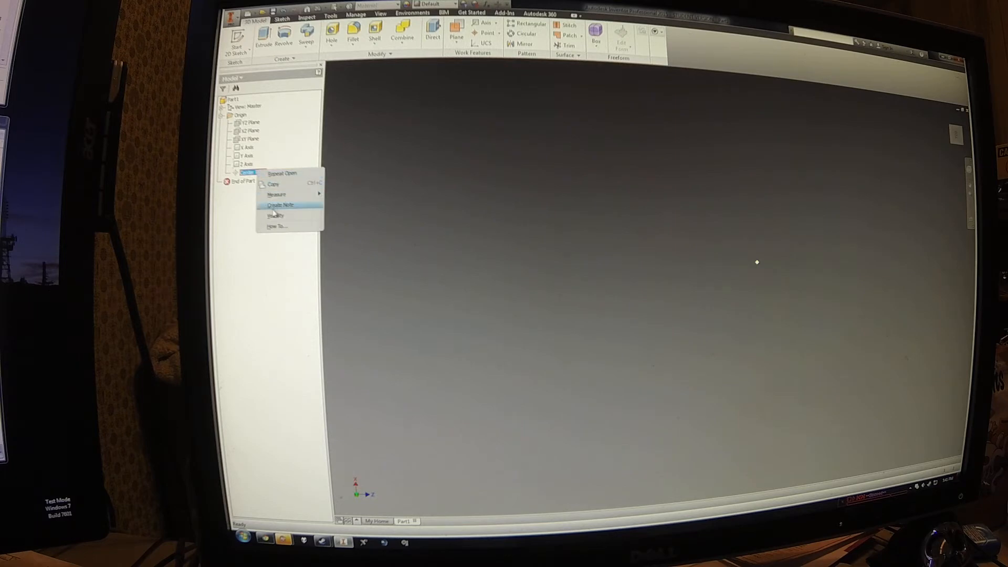
pyautogui.click(281, 205)
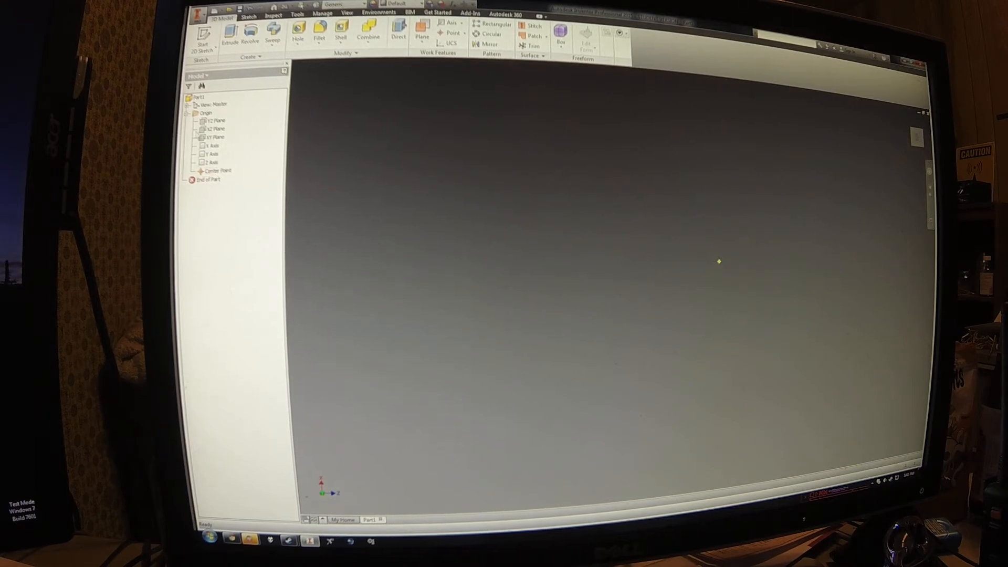
# Start Sketch1 as a 2D sketch on the XZ plane
pyautogui.click(213, 128)
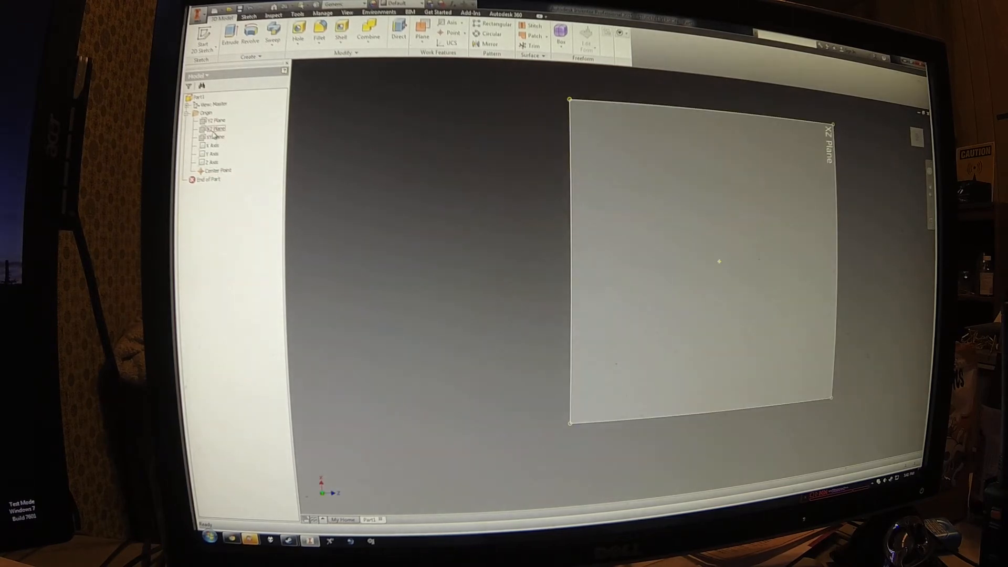
pyautogui.click(694, 257)
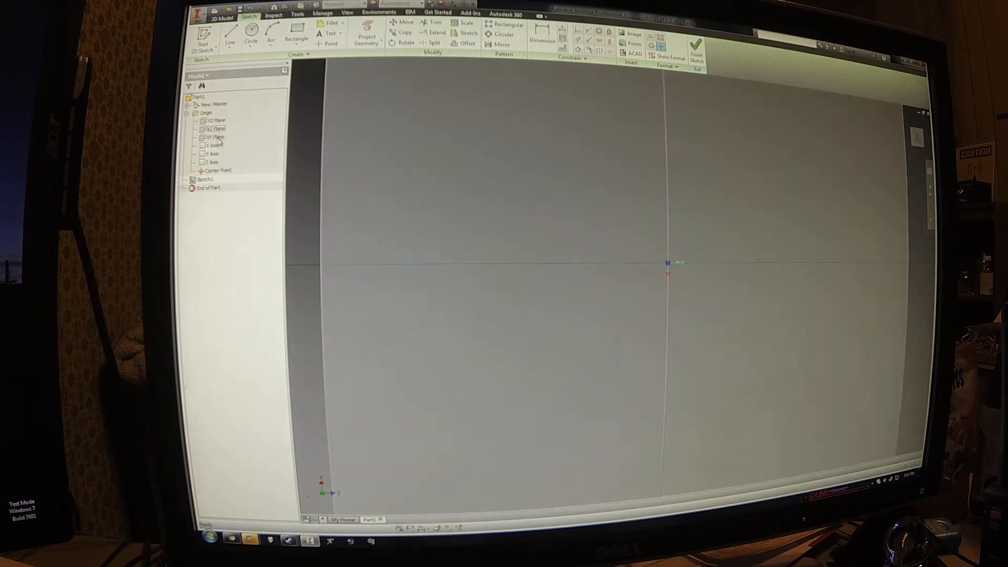
pyautogui.click(214, 128)
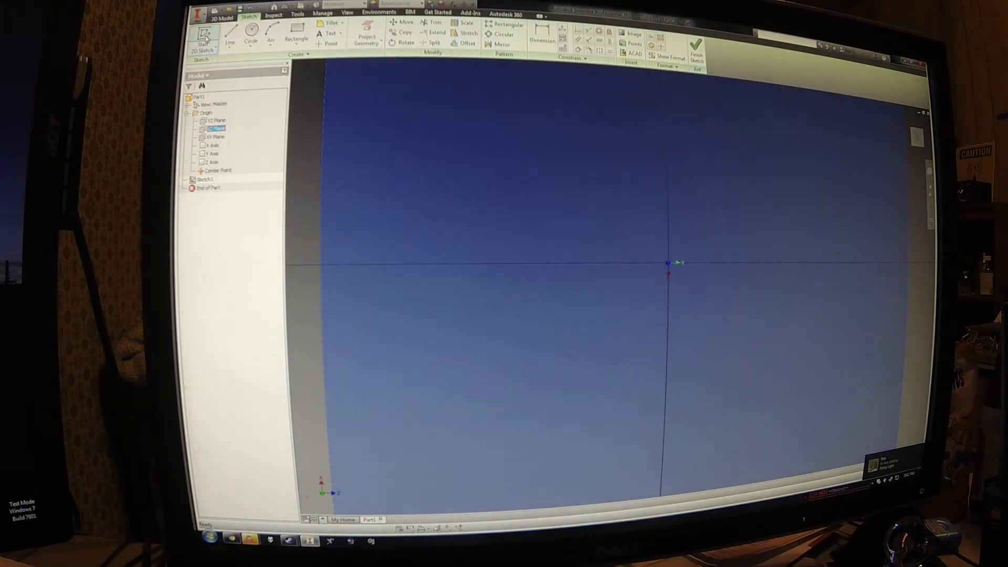
pyautogui.click(202, 39)
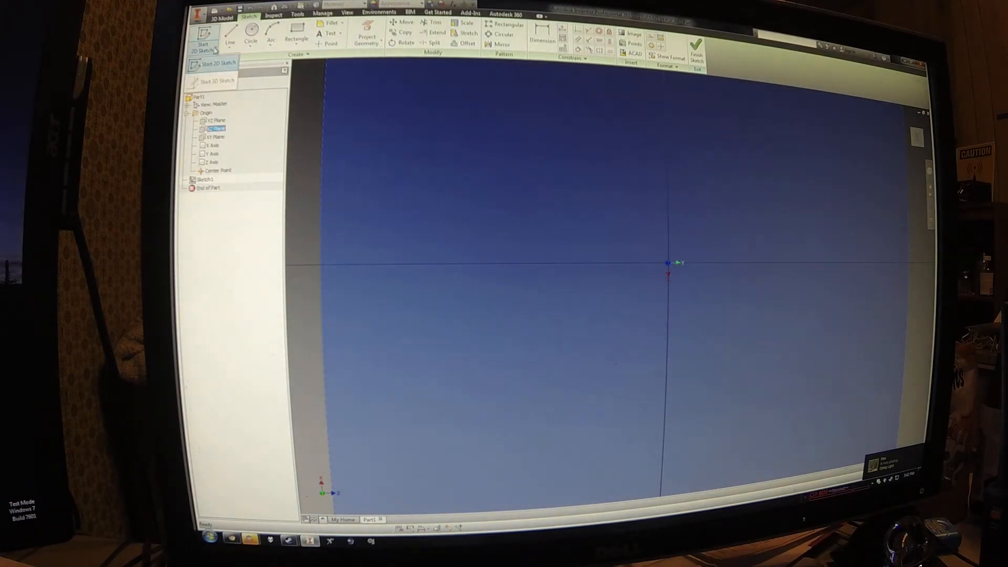
pyautogui.click(213, 45)
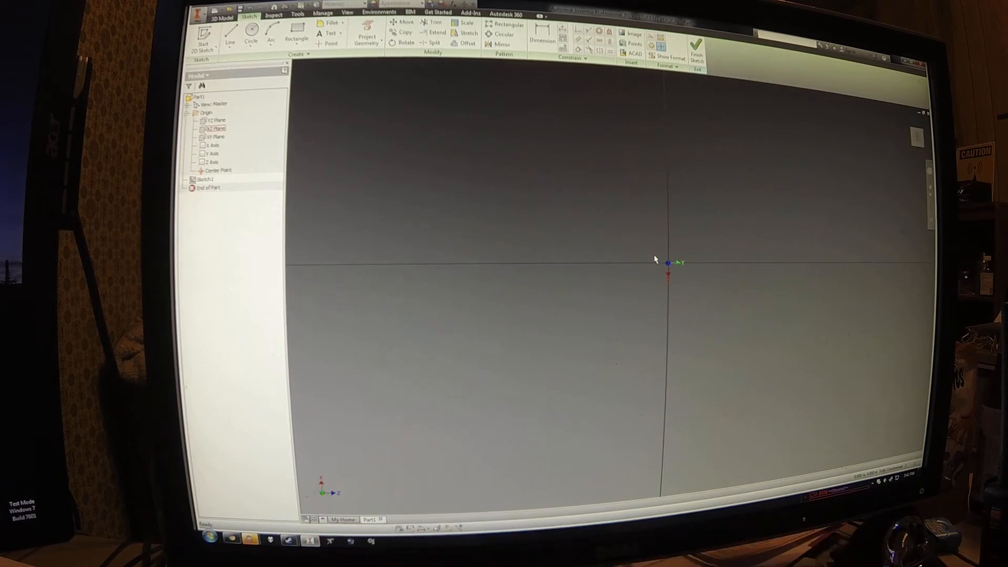
pyautogui.moveTo(896, 296)
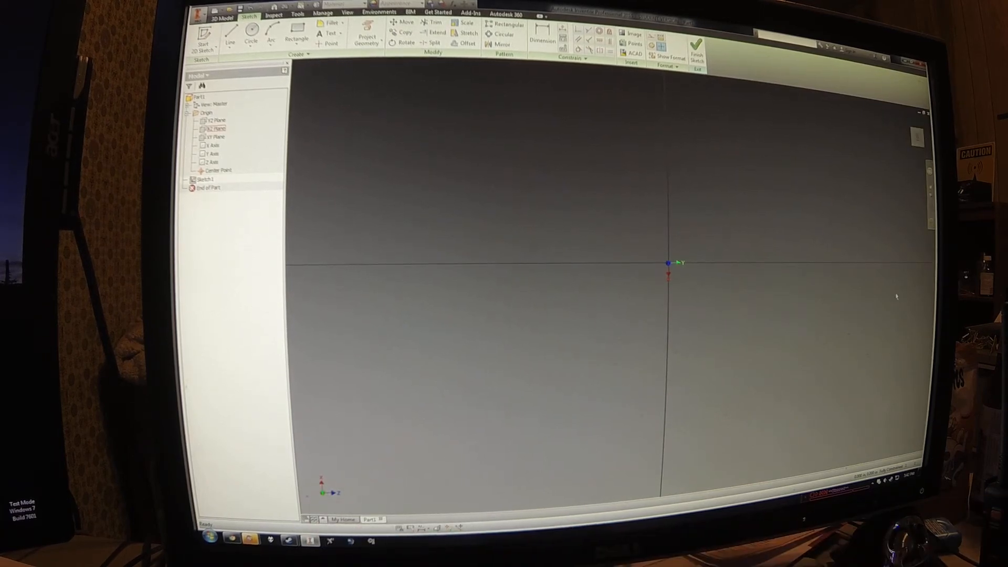
pyautogui.moveTo(633, 206)
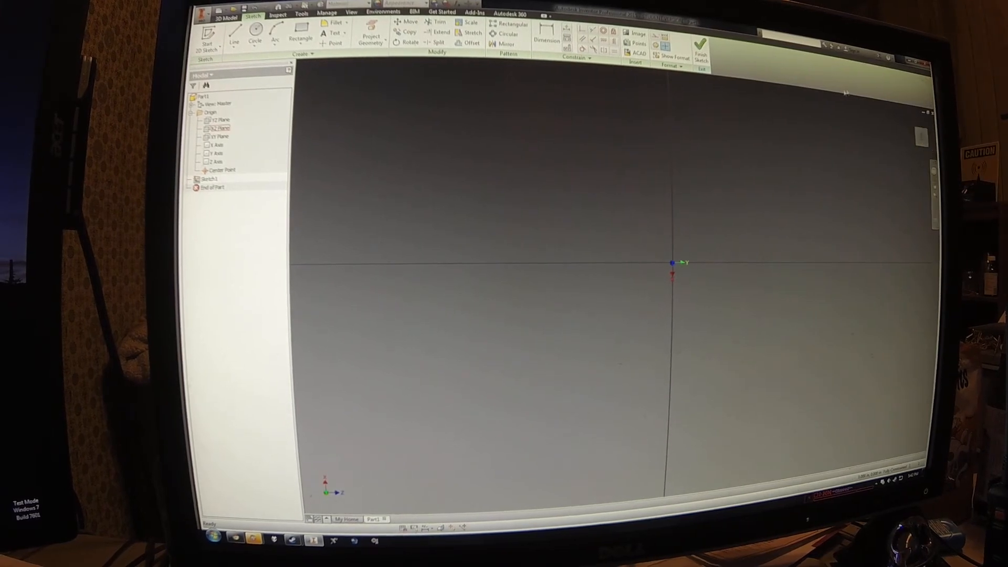
pyautogui.moveTo(600, 258)
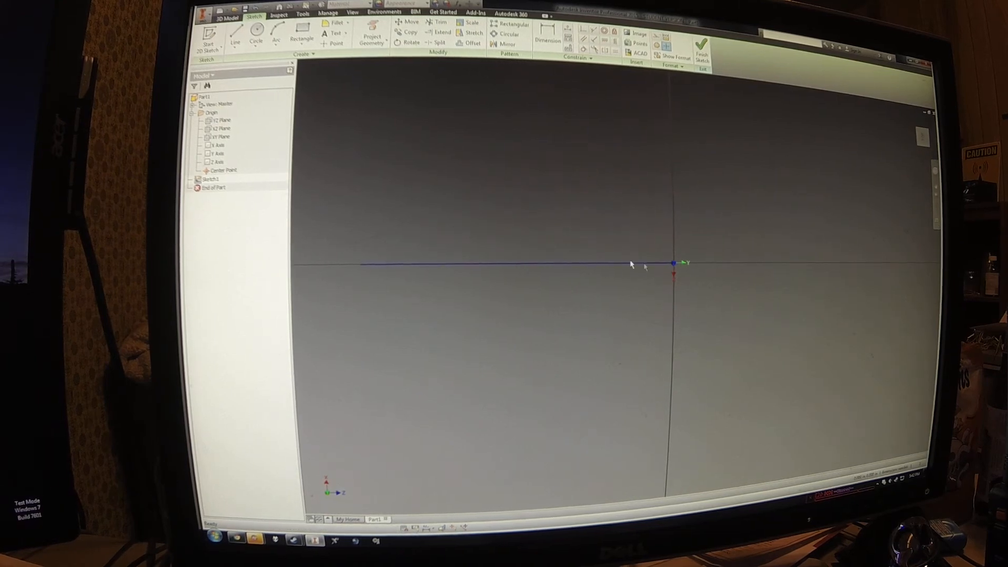
pyautogui.moveTo(648, 257)
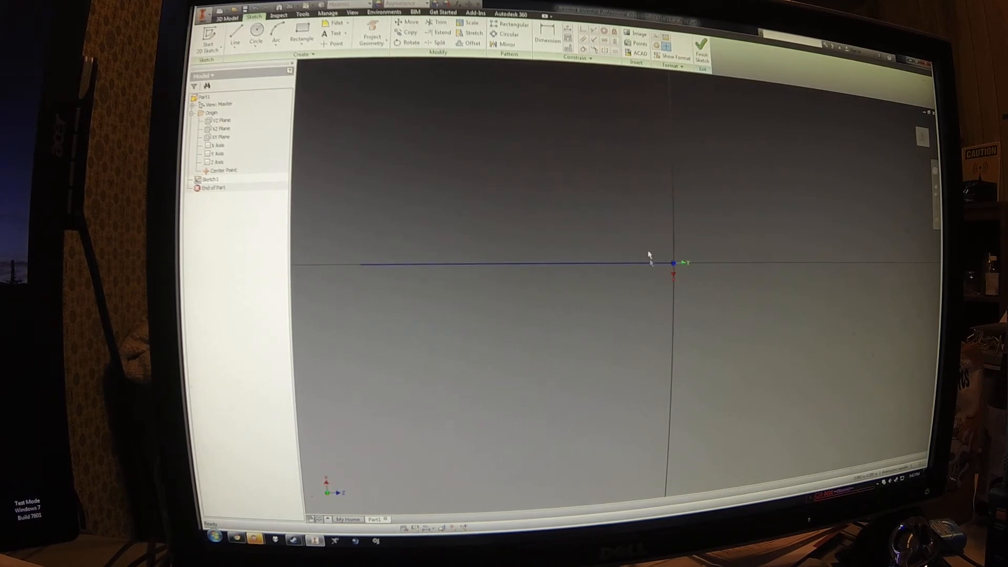
# Draw the closed stepped profile with a sloped shoulder from the origin and finish the sketch
pyautogui.click(235, 35)
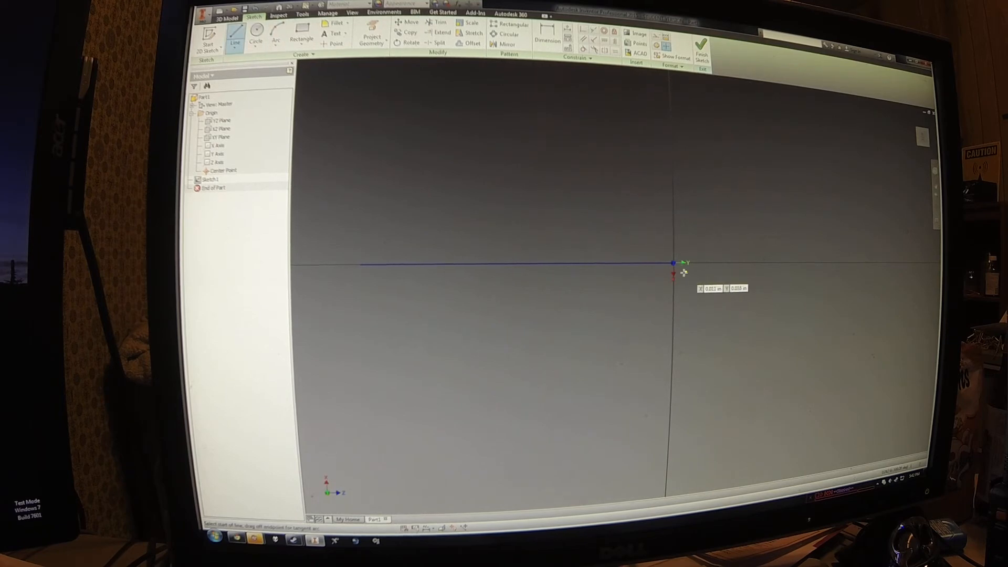
pyautogui.click(672, 263)
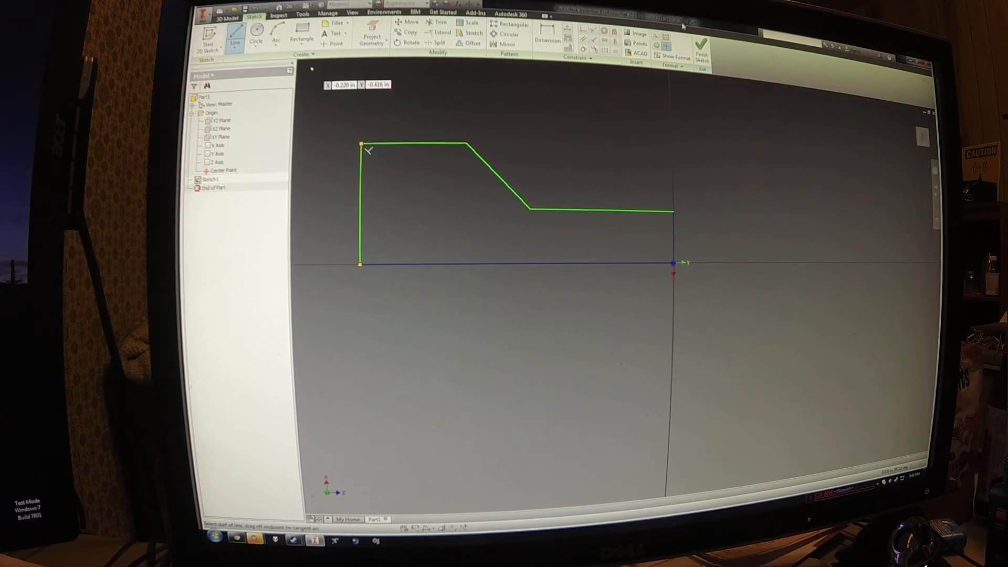
pyautogui.click(702, 36)
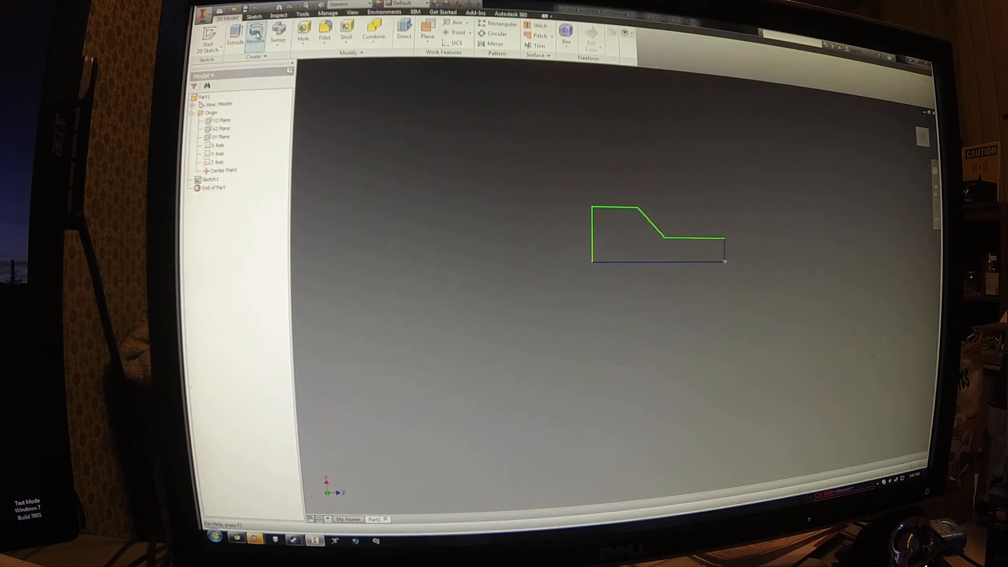
# Revolve the profile into the solid shaft Revolution1 and bring up the ViewCube options
pyautogui.click(256, 33)
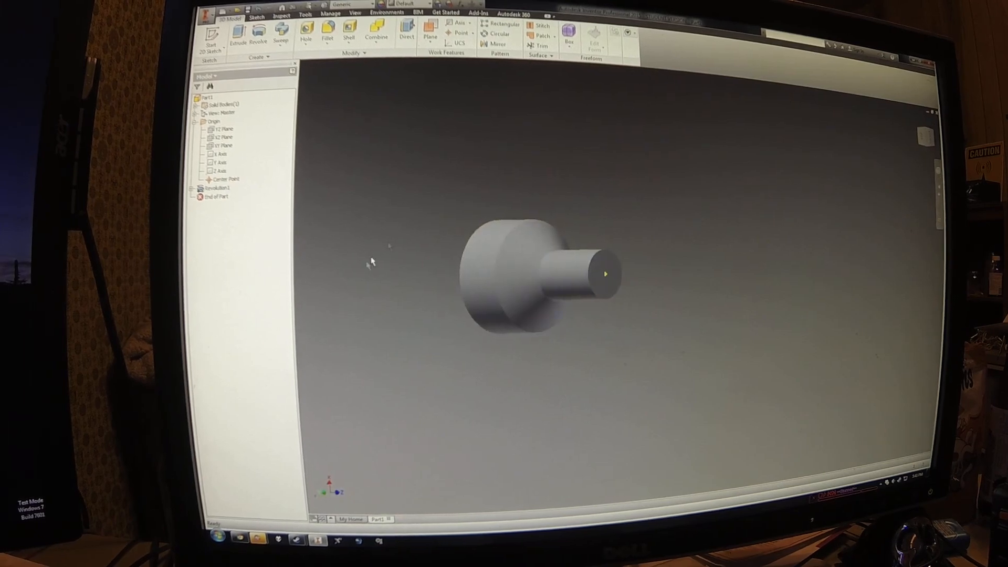
pyautogui.moveTo(614, 248)
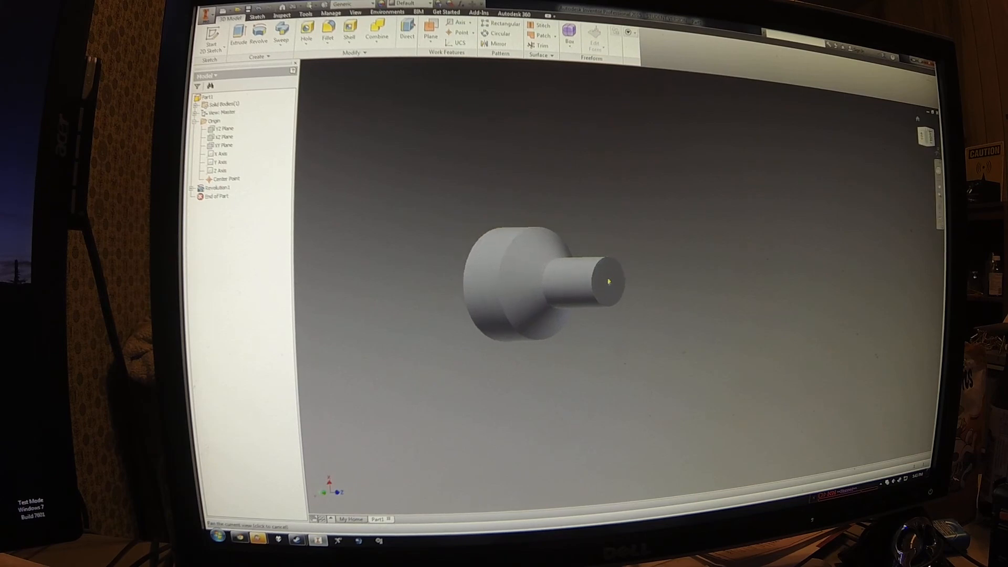
pyautogui.click(920, 135)
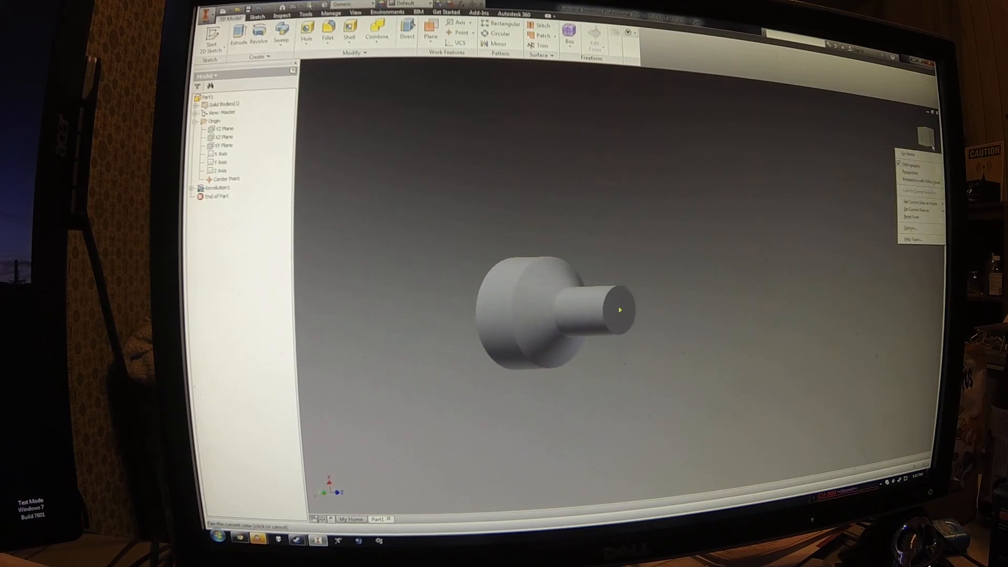